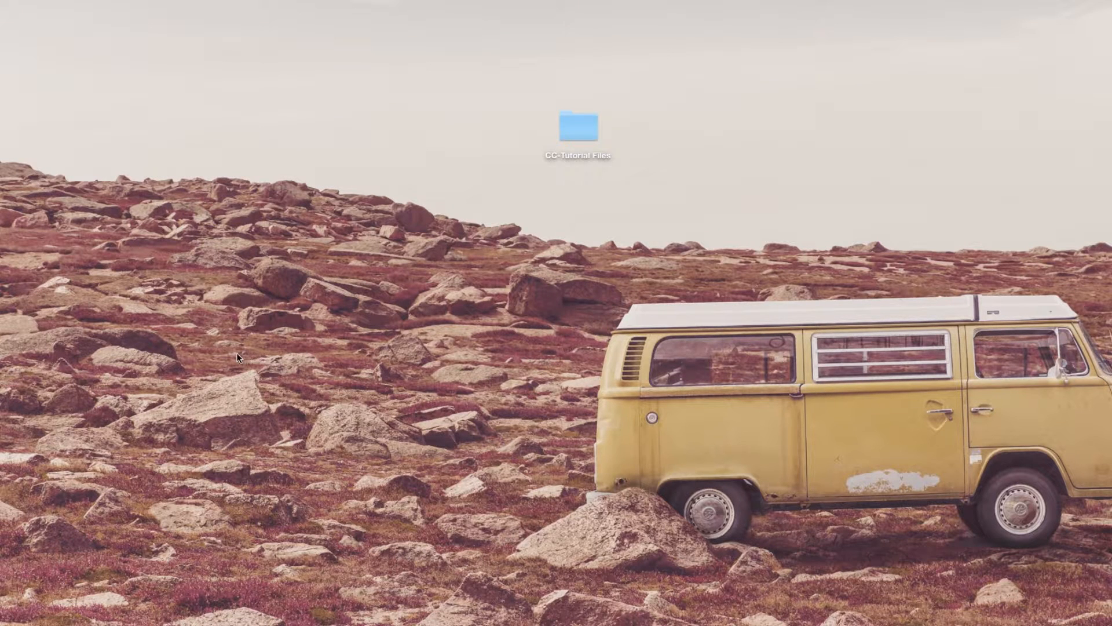
Open the CC-Tutorial Files folder and select exchangesare.en_US.srt
double_click(578, 127)
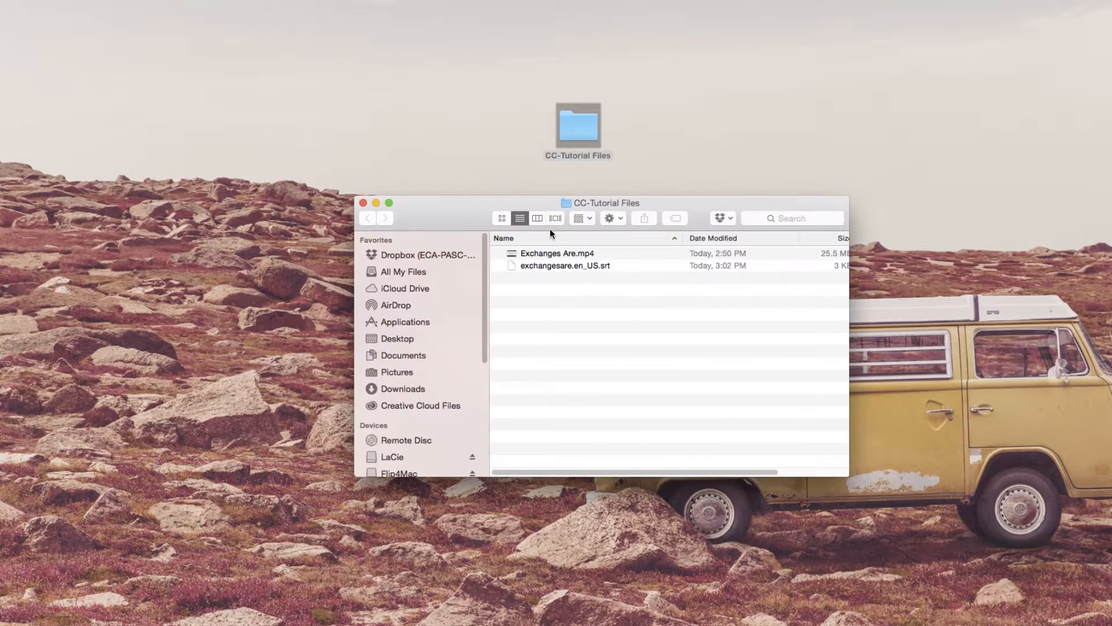
click(557, 253)
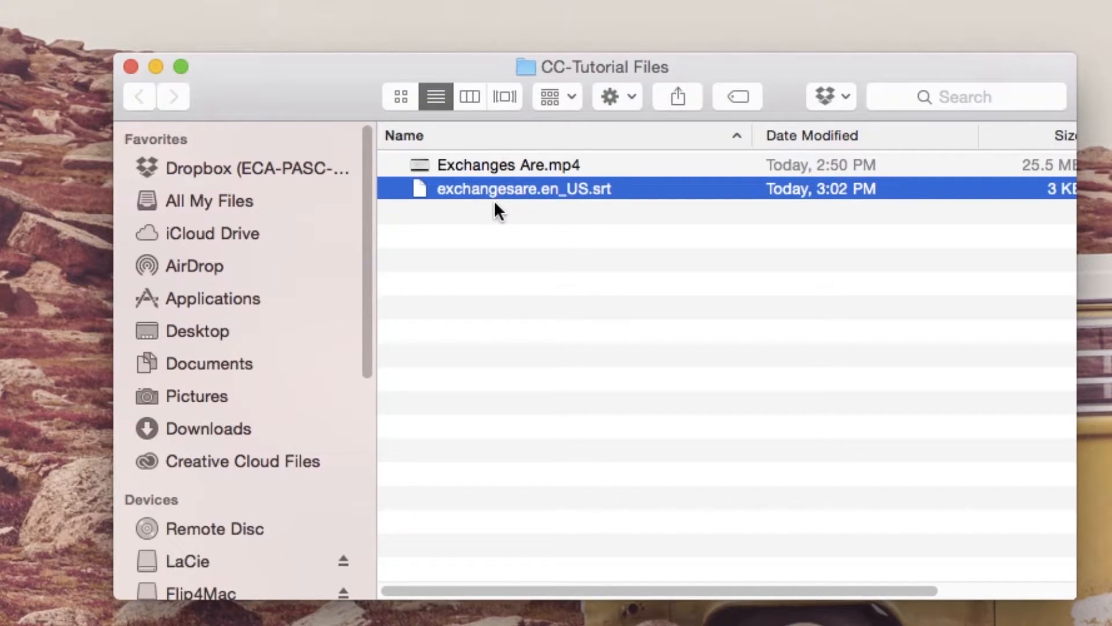
mouse_move(497, 244)
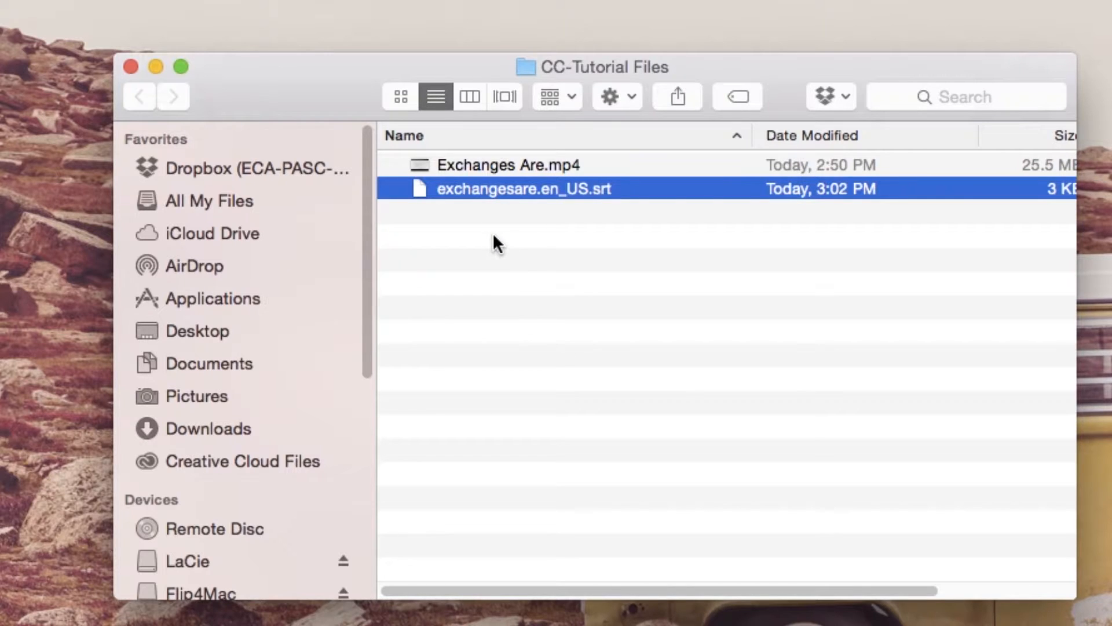
mouse_move(497, 228)
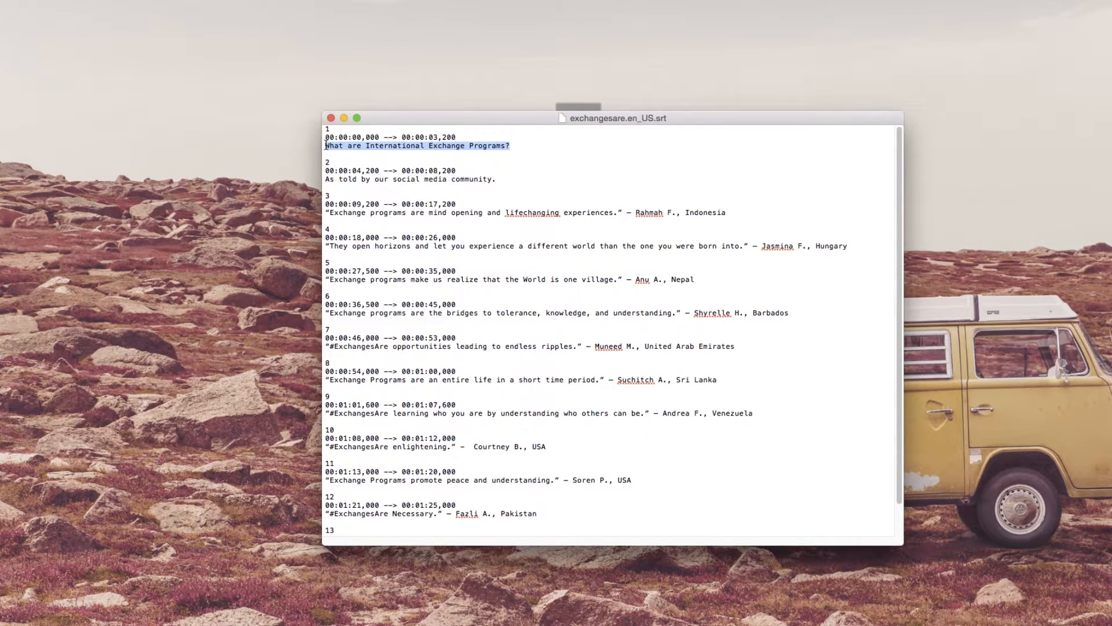
Type 'Que son los programas de intercambio internacional?' and begin 'En palabras de nuestra com…'
text(Que son los programas de i)
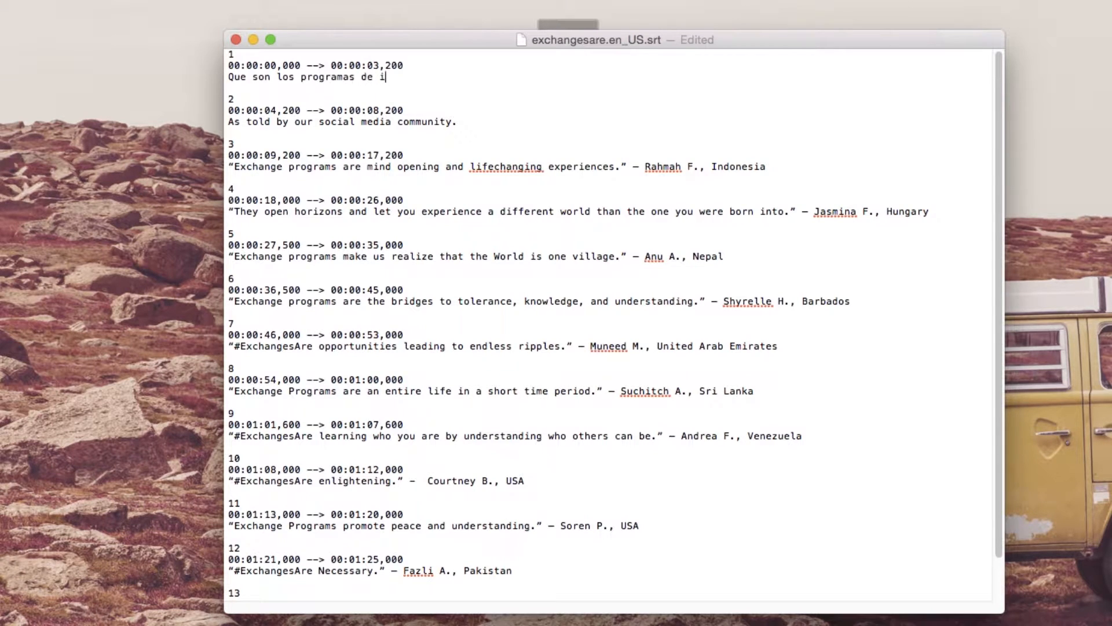
text(ntercambio internacional?)
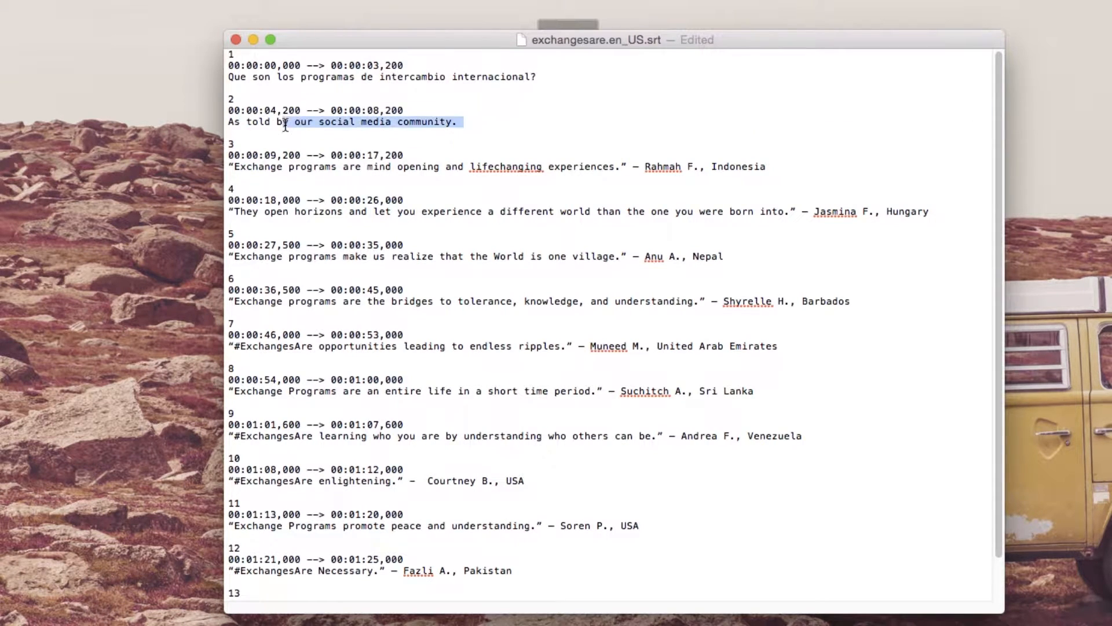
text(En palabras dee)
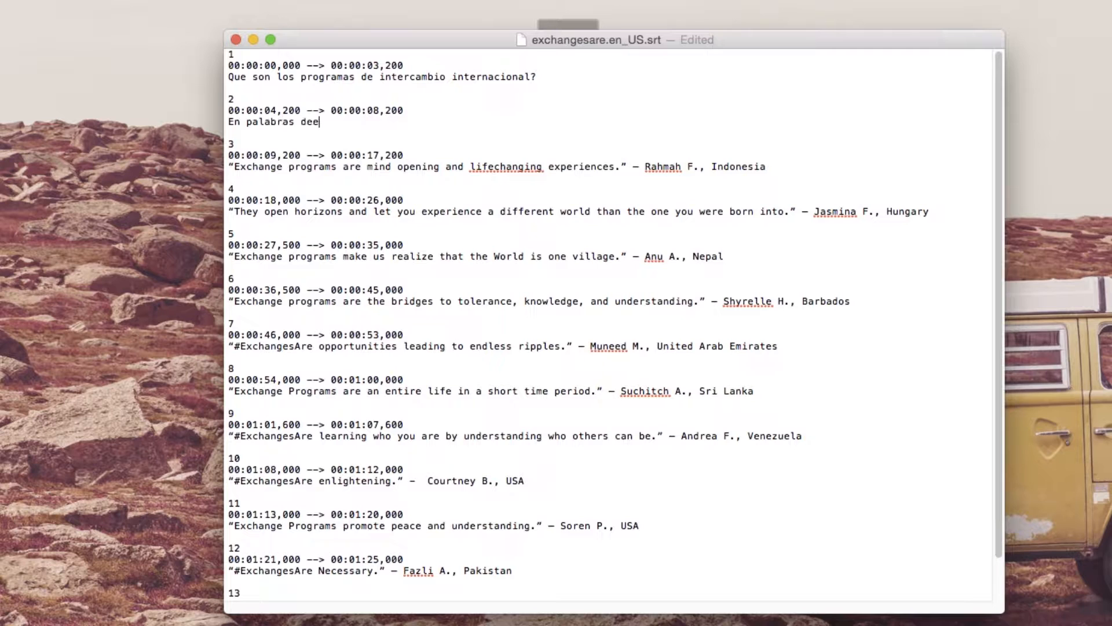
text(nuestra com)
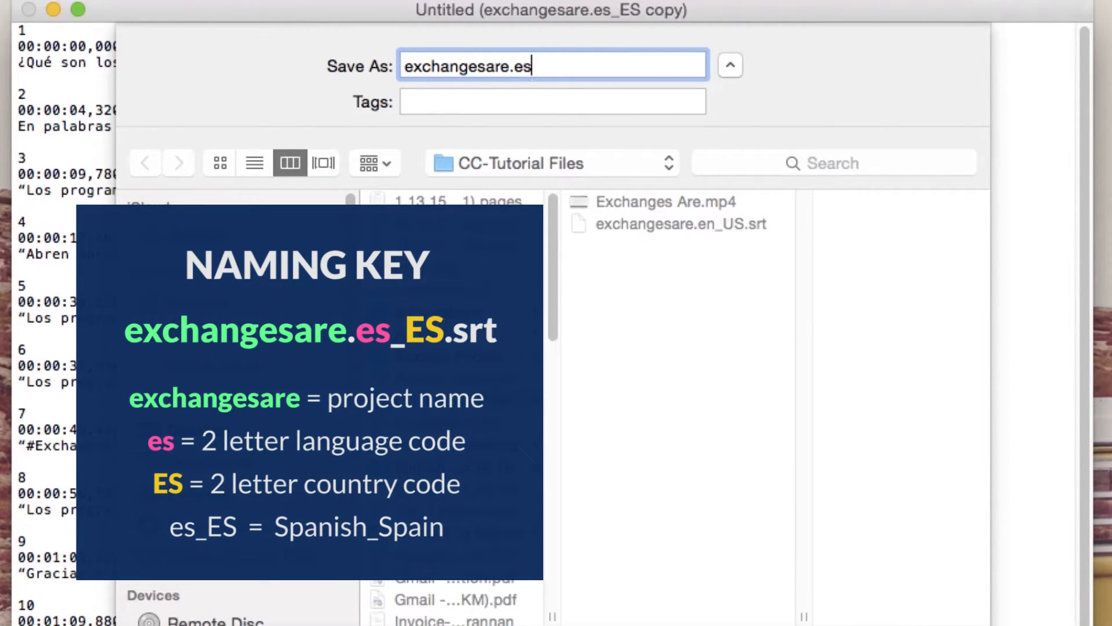
Save the Spanish captions as exchangesare.es_ES.srt in CC-Tutorial Files
text(_ES)
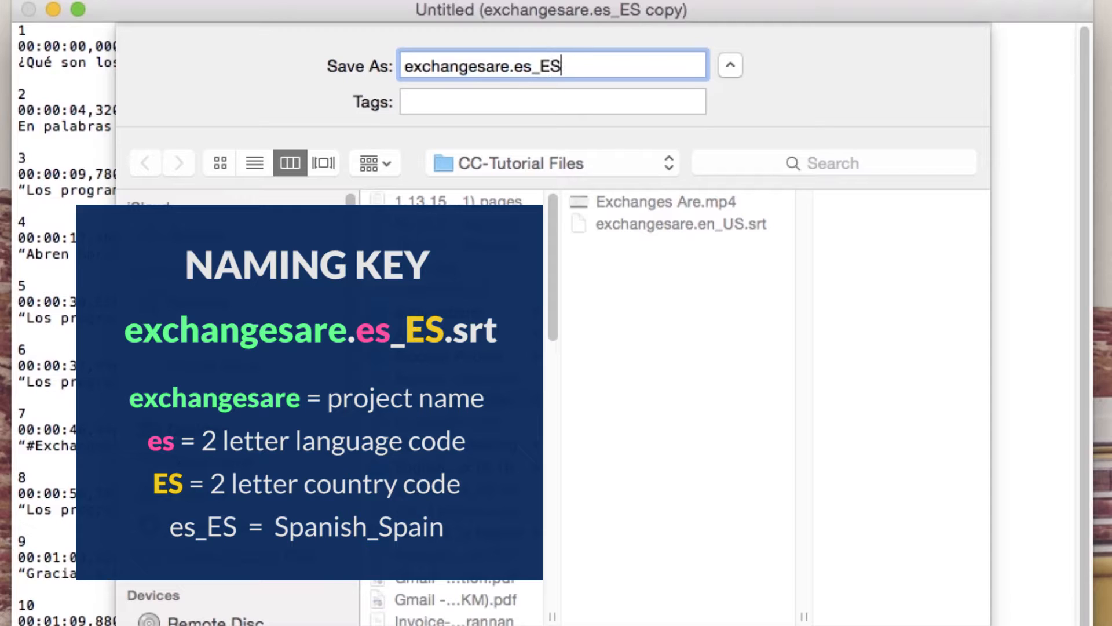
text(.srt)
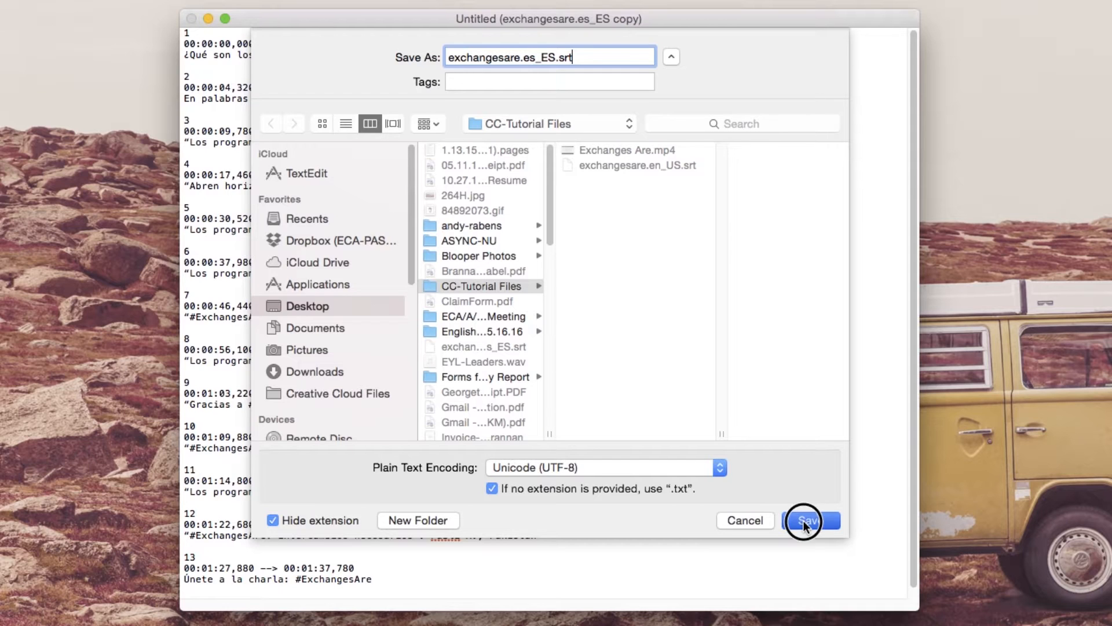
click(805, 521)
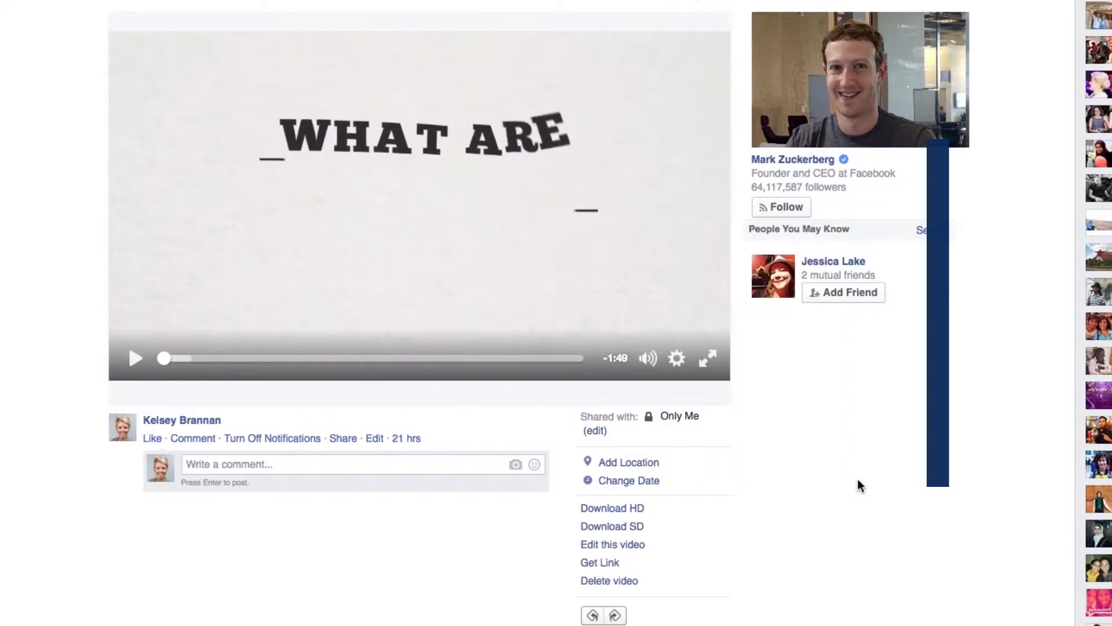
Open 'Edit this video' and scroll to the Captions upload section
scroll(up, 3)
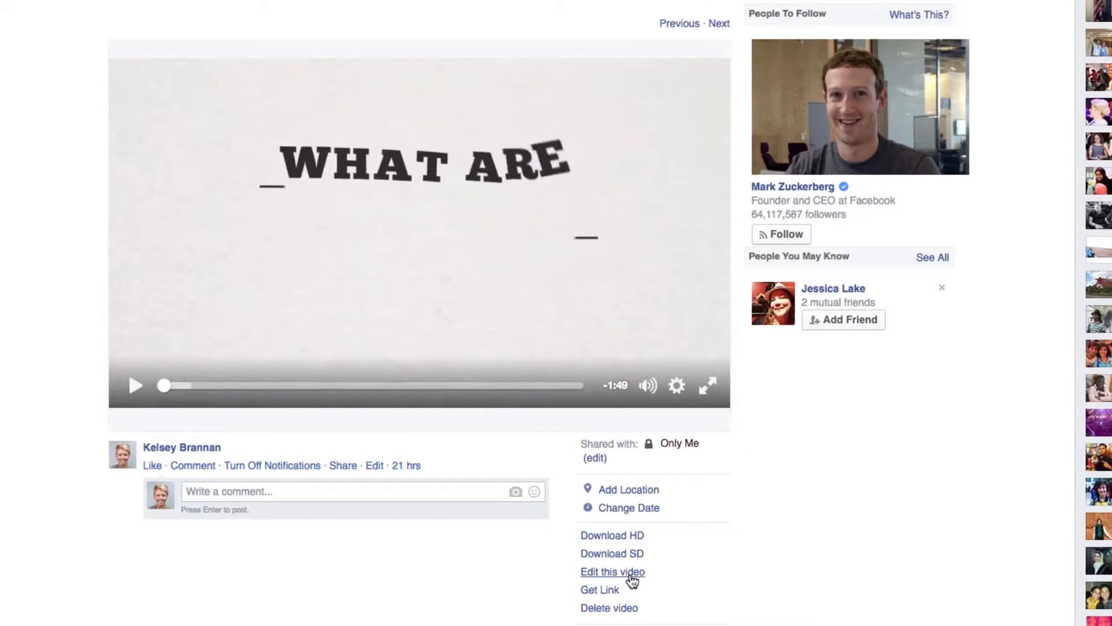
click(611, 572)
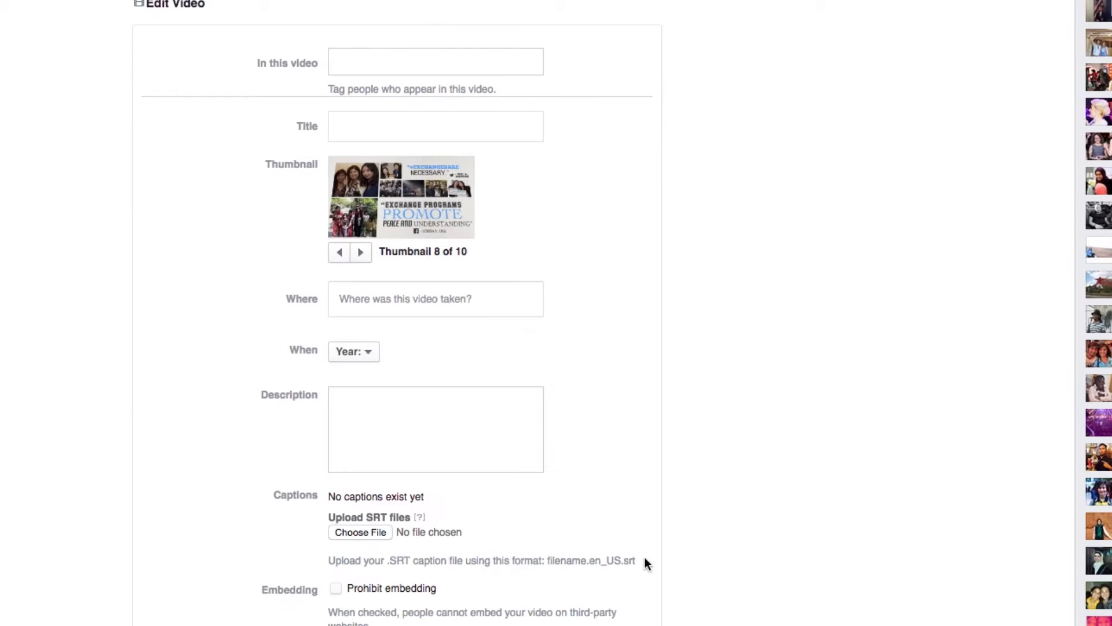
scroll(down, 3)
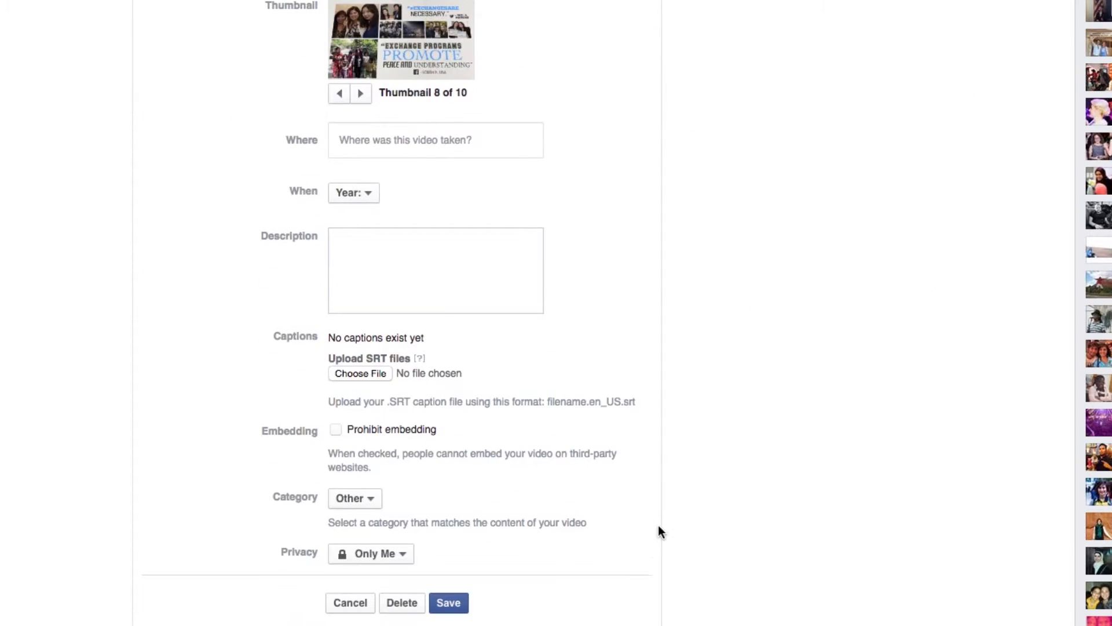
Upload exchangesare.es_ES.srt as the caption file and save the video edits
click(359, 373)
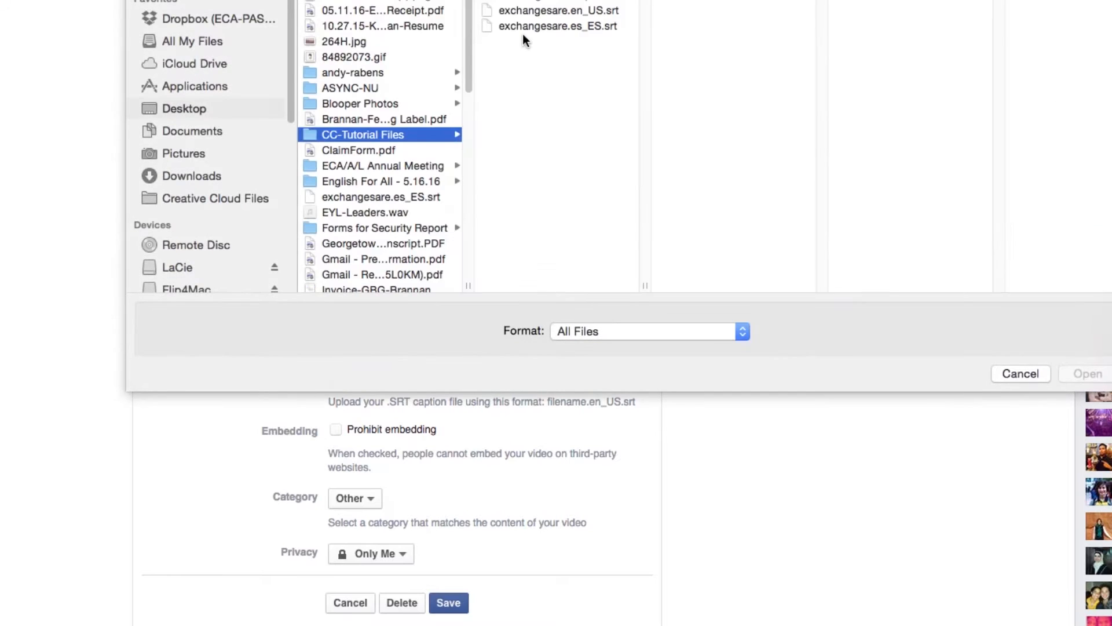
click(557, 26)
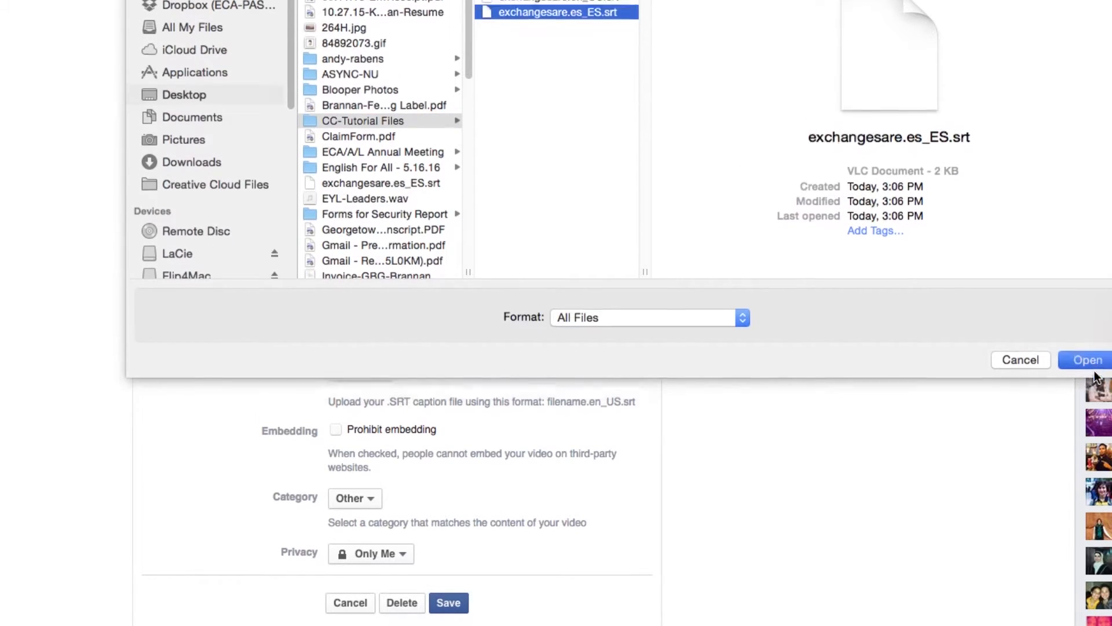
click(1086, 360)
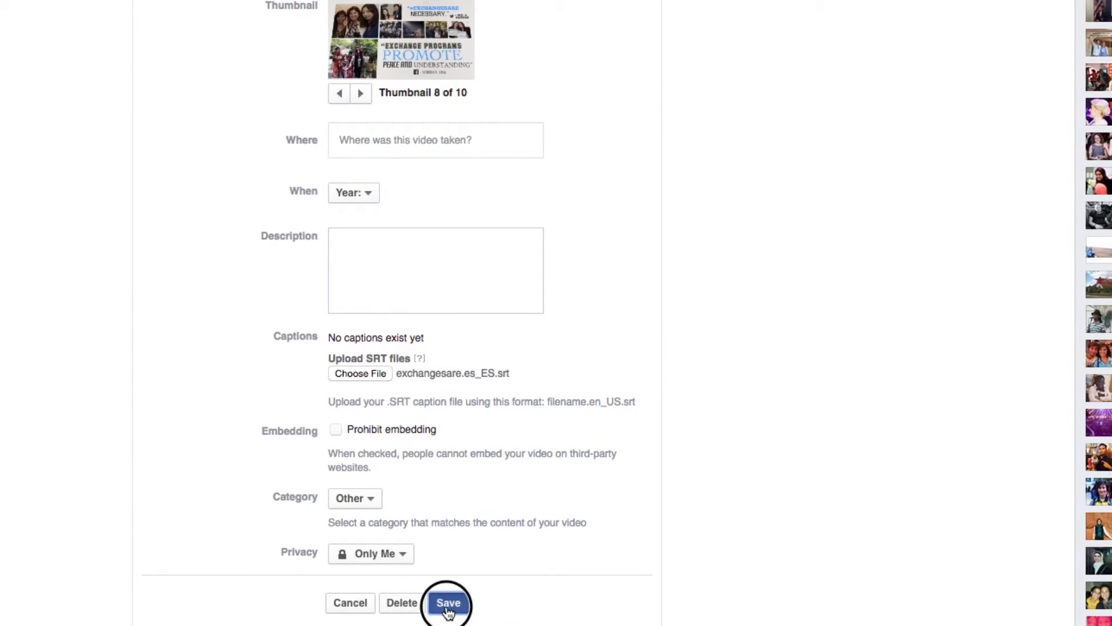
click(448, 602)
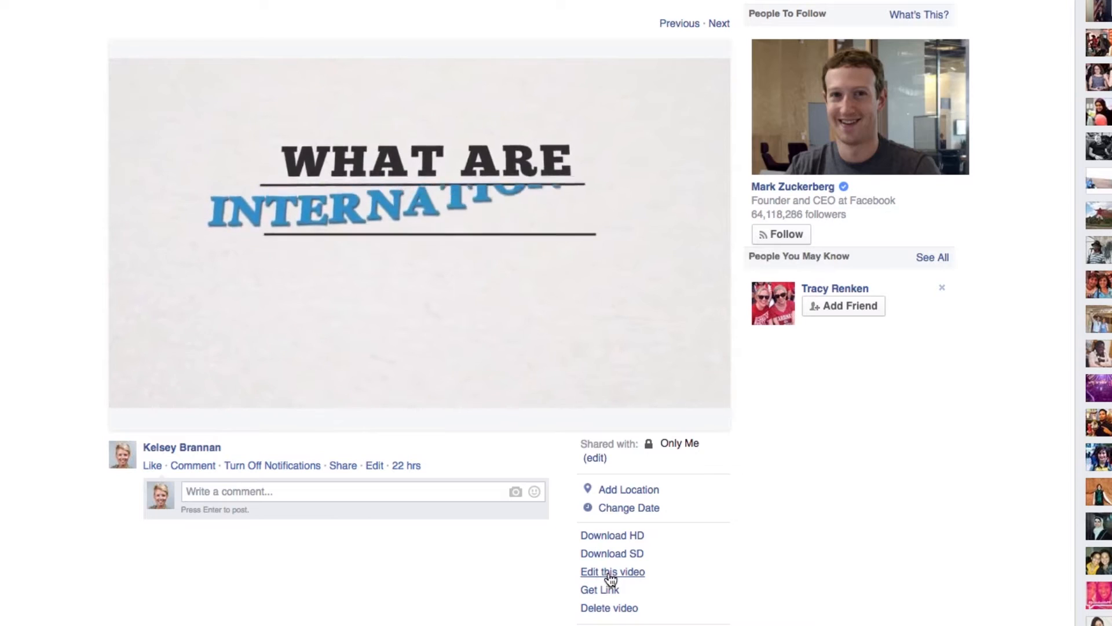
Reopen the video editor, confirm Spanish (Spain): es_ES captions, and save
click(612, 571)
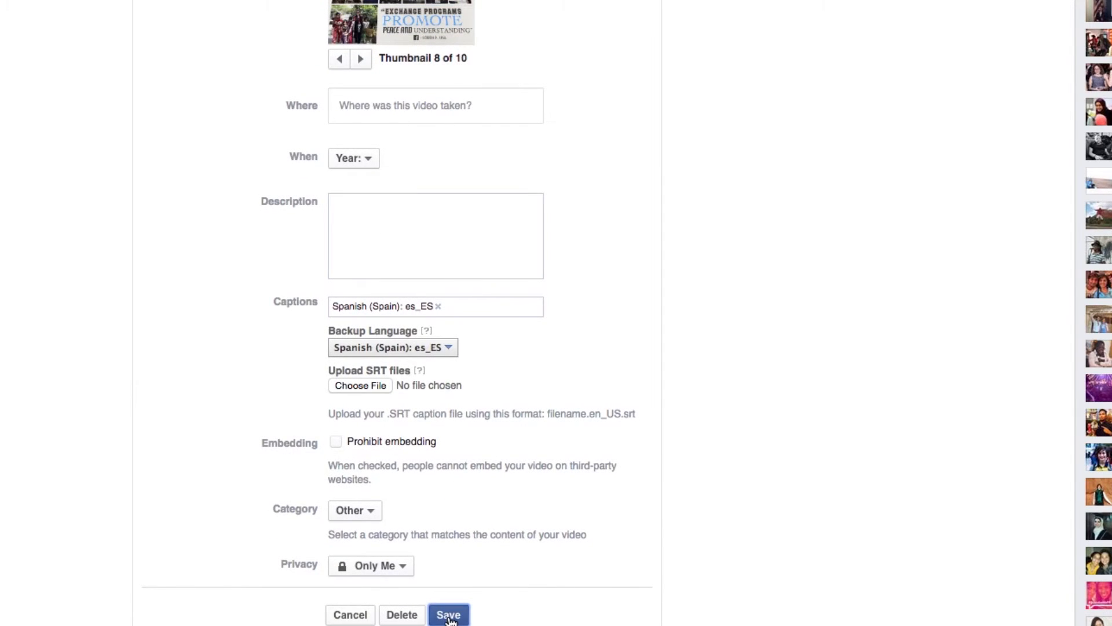
click(449, 614)
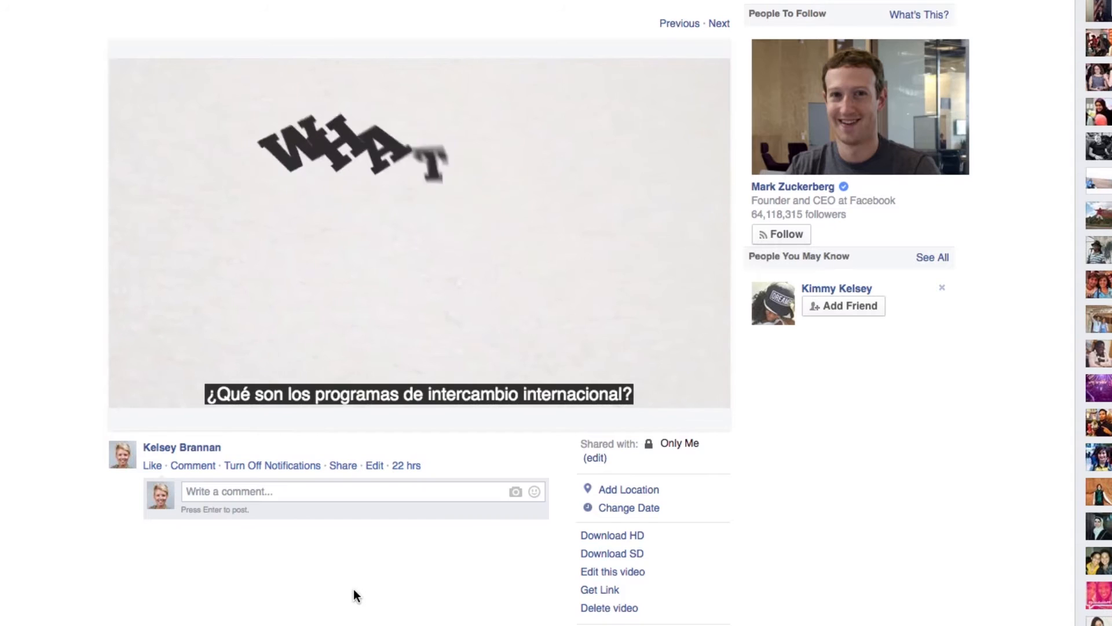